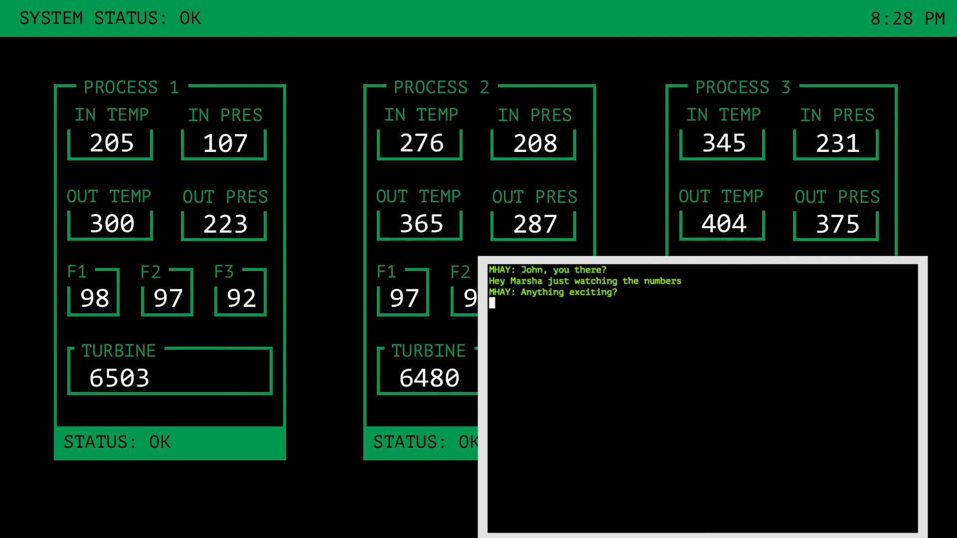
# Reply in chat: 'Nope another red letter day at the plant. You?'.
pyautogui.write('Nope another r')
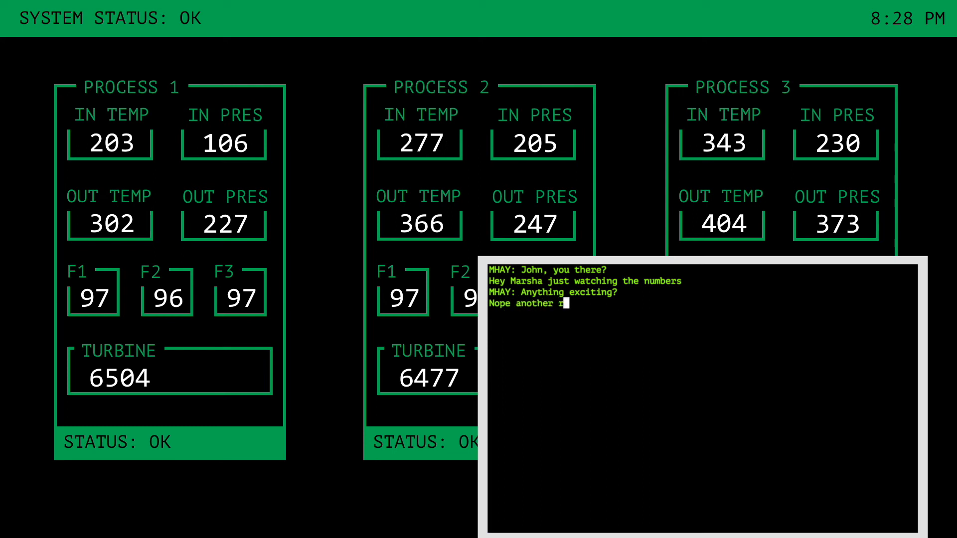
pyautogui.write('red letter day at the plant. You?')
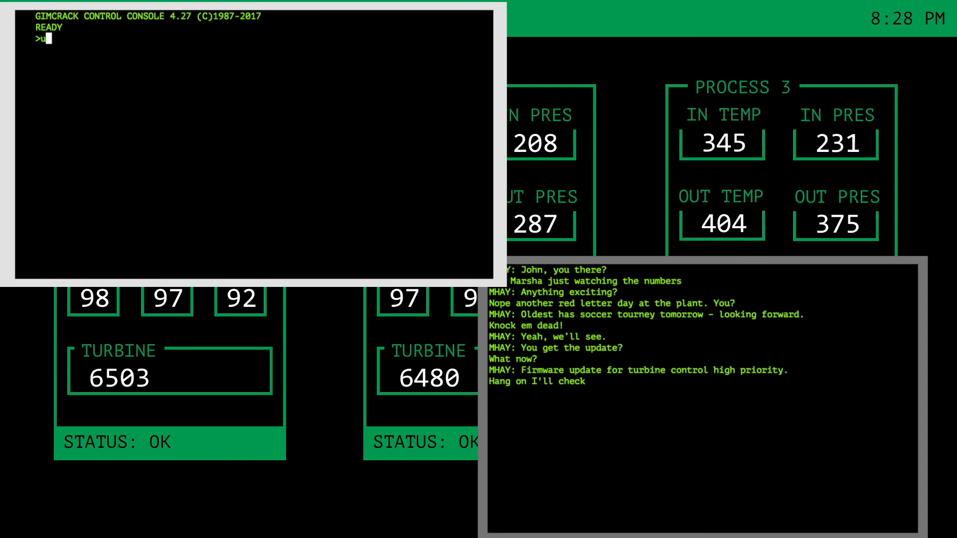
# Run upchk turbctl01 and confirm fetching the turbine controller firmware update.
pyautogui.write('pchk turbctl01')
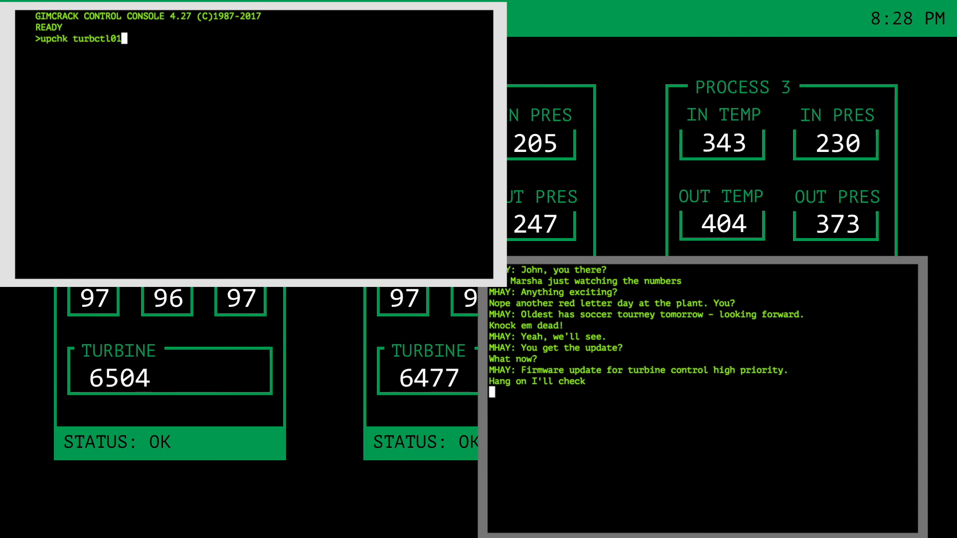
pyautogui.press('Return')
pyautogui.write('Yeah I see it')
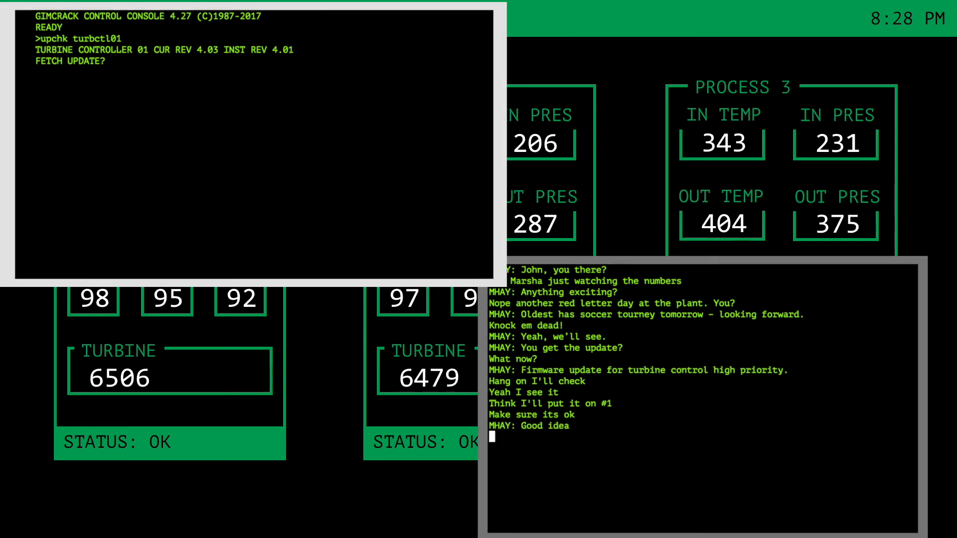
pyautogui.write('y')
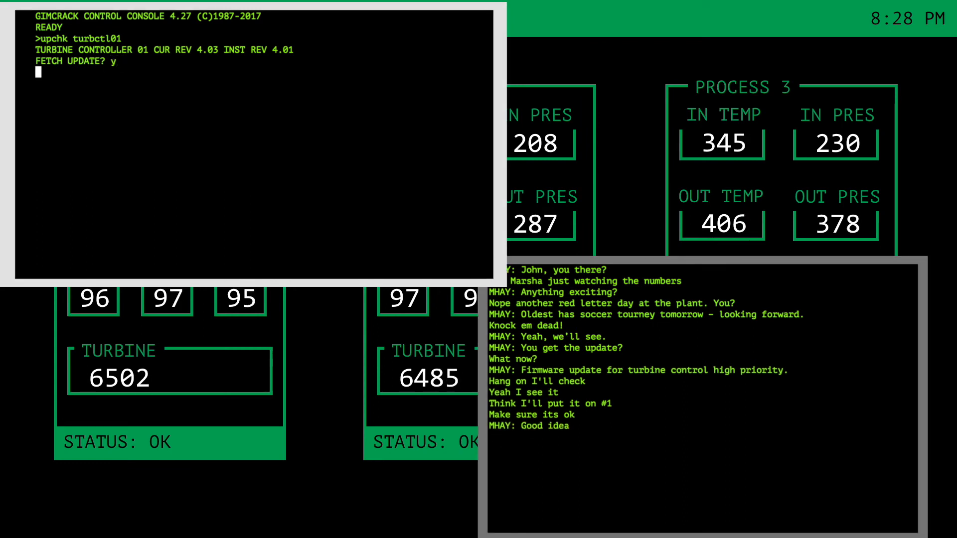
pyautogui.press('Return')
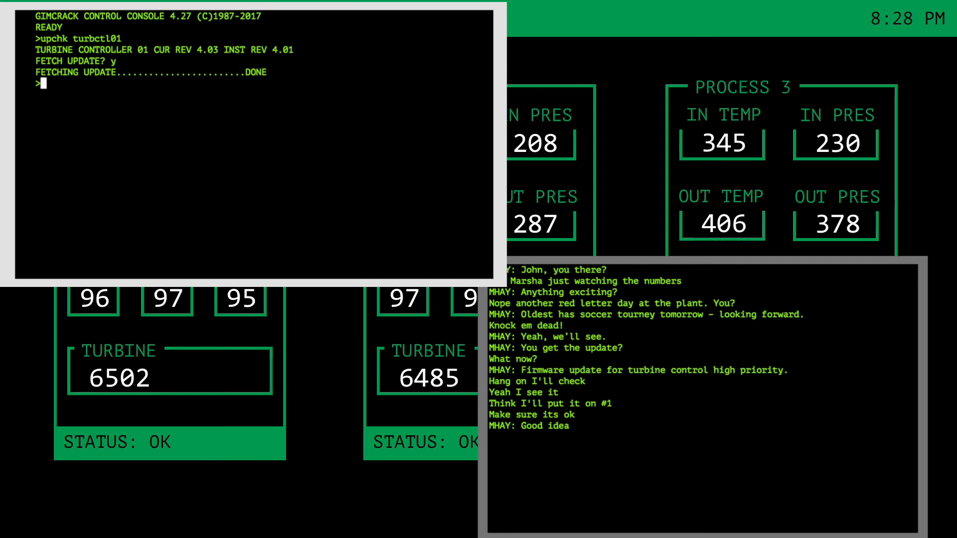
# Verify turbctl.4.03 and start updating turbctl01, then note it was the valve controller.
pyautogui.write('verify turbctl.4.03')
pyautogui.write('update turbctl01 turb')
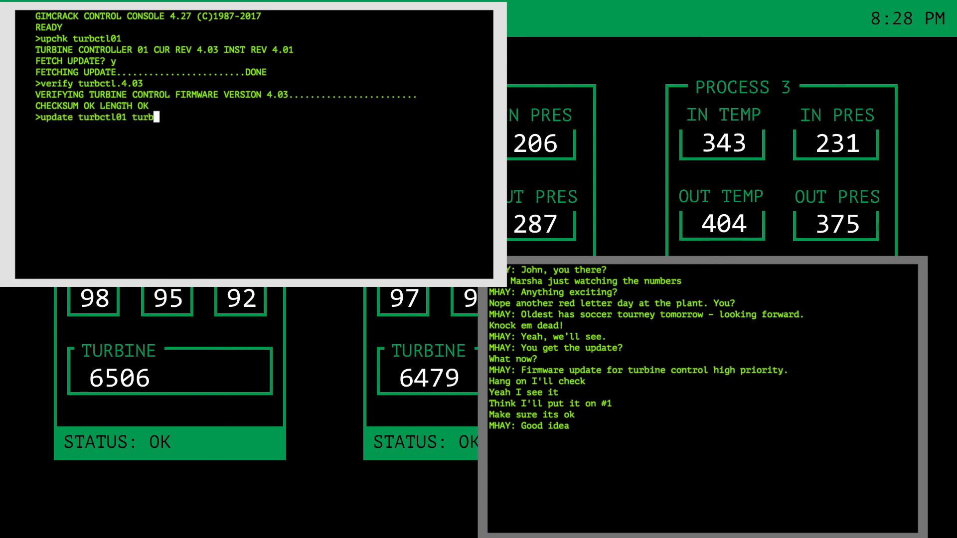
pyautogui.press('Return')
pyautogui.write('Yeah last w')
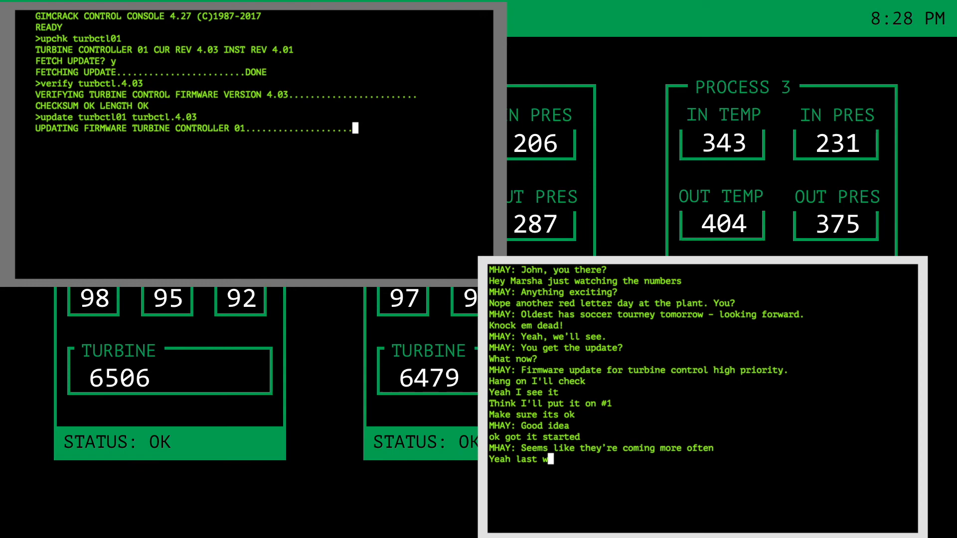
pyautogui.write('eek it was valve controller')
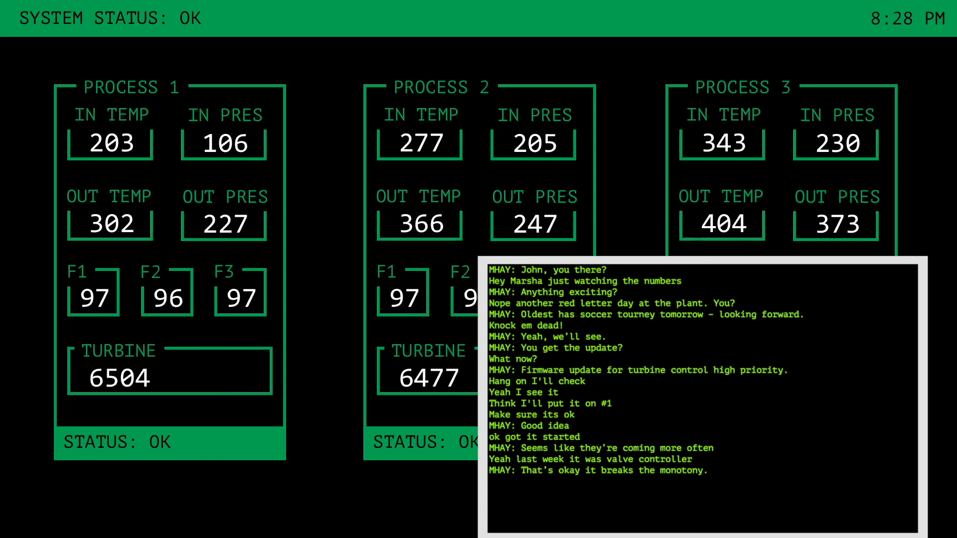
# Reply 'I suppose, still' in the chat while leaving the dashboard showing.
pyautogui.write('I suppose, still')
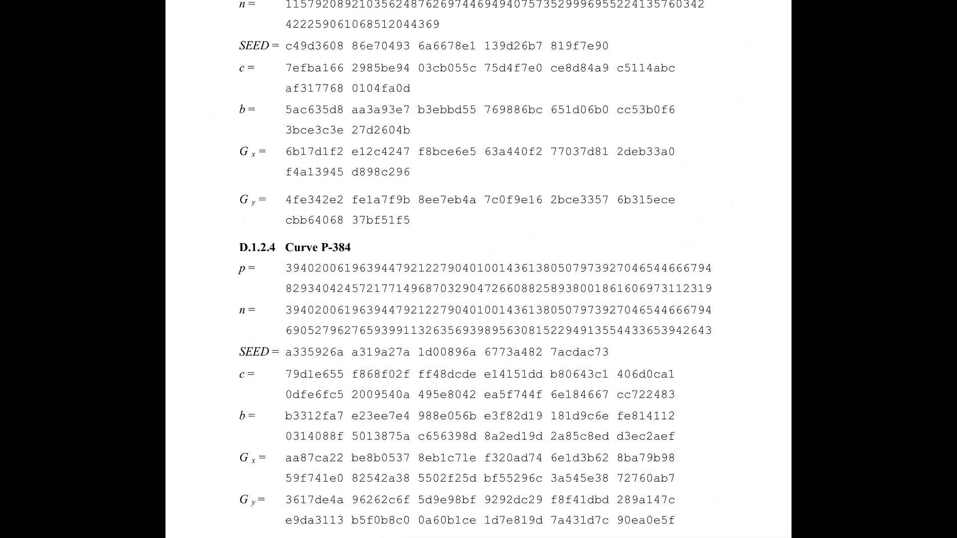
# Scroll the standards document down to the D.1.2.4 Curve P-384 parameters.
pyautogui.scroll(-3)
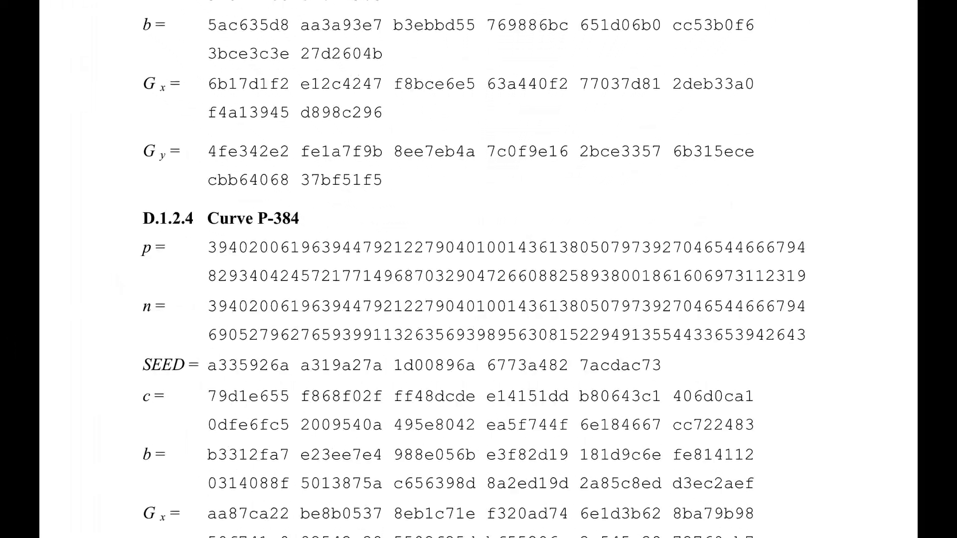
pyautogui.scroll(-3)
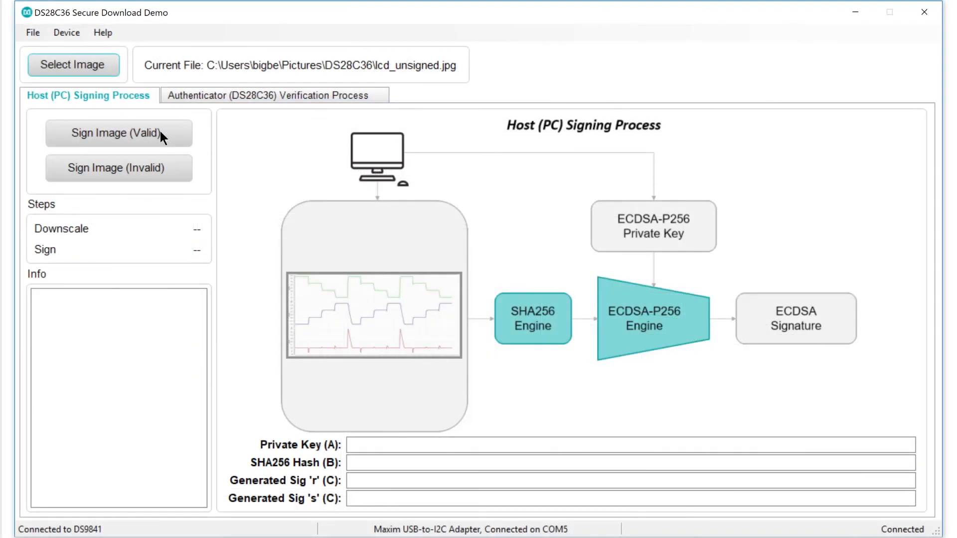
pyautogui.moveTo(424, 325)
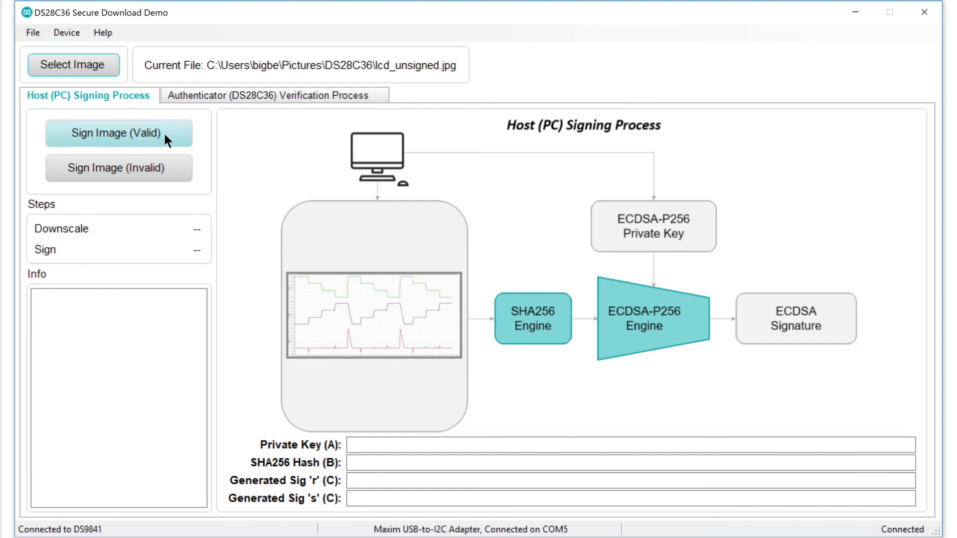
# Sign lcd_unsigned.jpg with the valid key, producing lcd_unsigned_valid_sig.jpg.
pyautogui.click(118, 132)
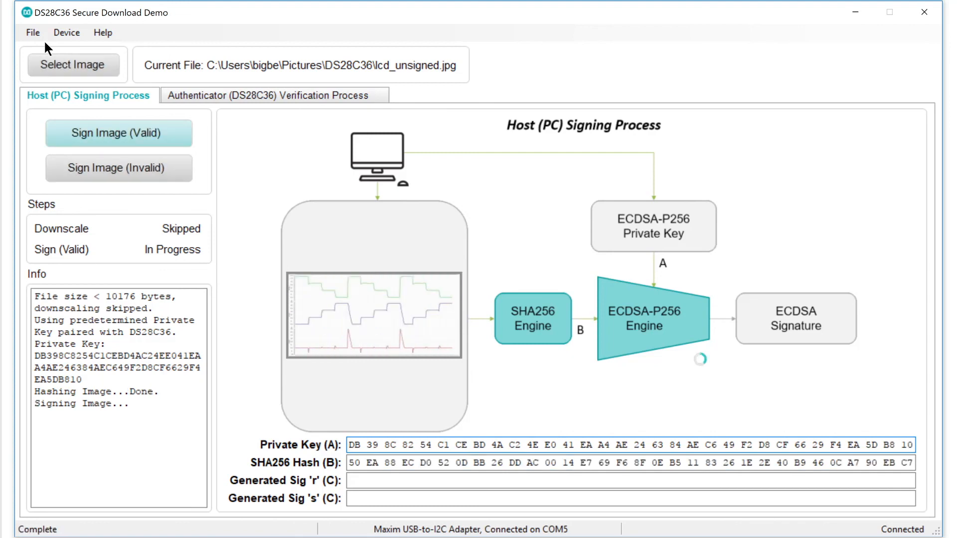
pyautogui.click(119, 133)
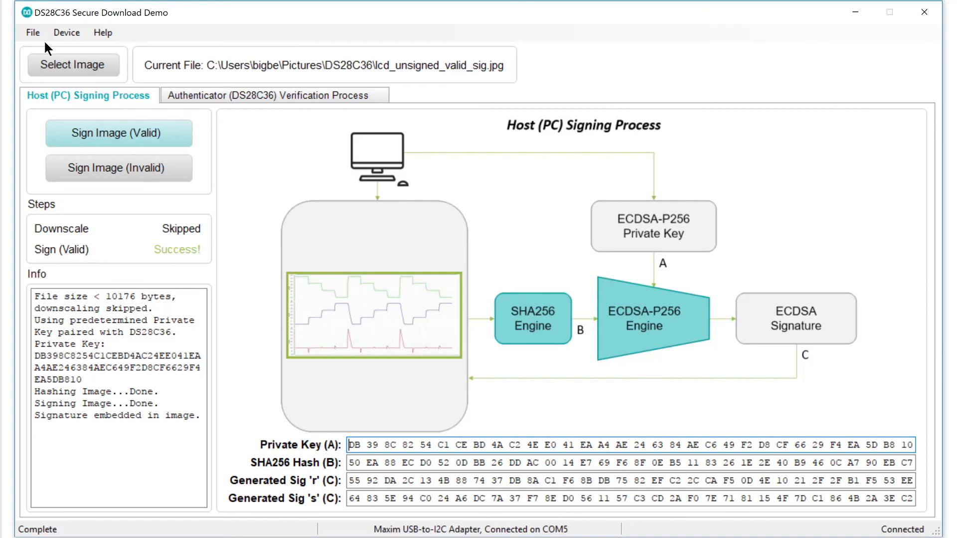
pyautogui.moveTo(171, 124)
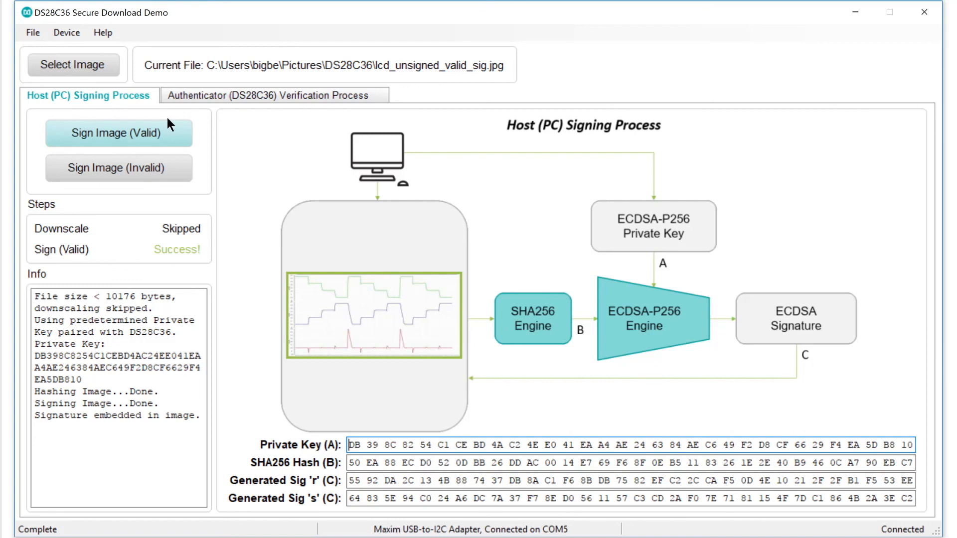
# Verify the validly signed image on the DS28C36 authenticator so it reports a pass.
pyautogui.click(273, 95)
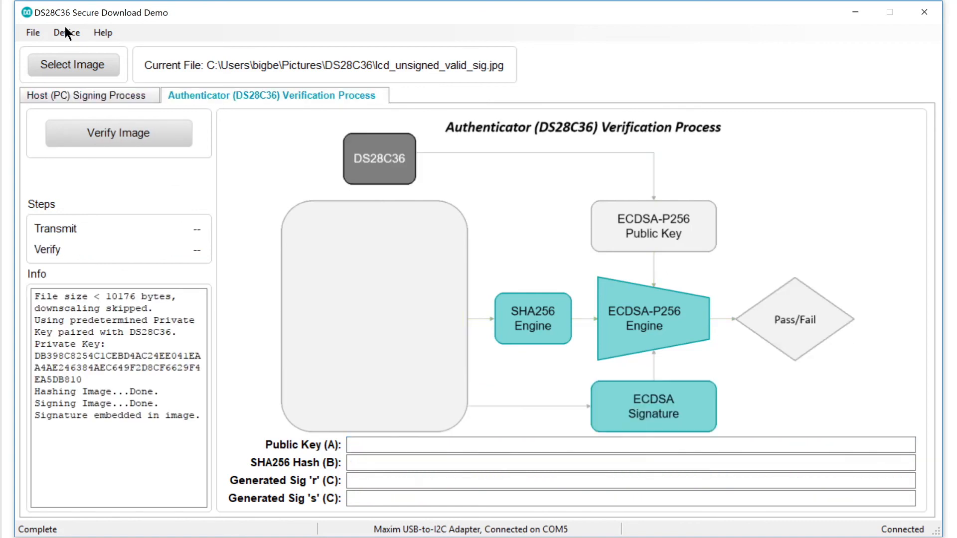
pyautogui.click(118, 132)
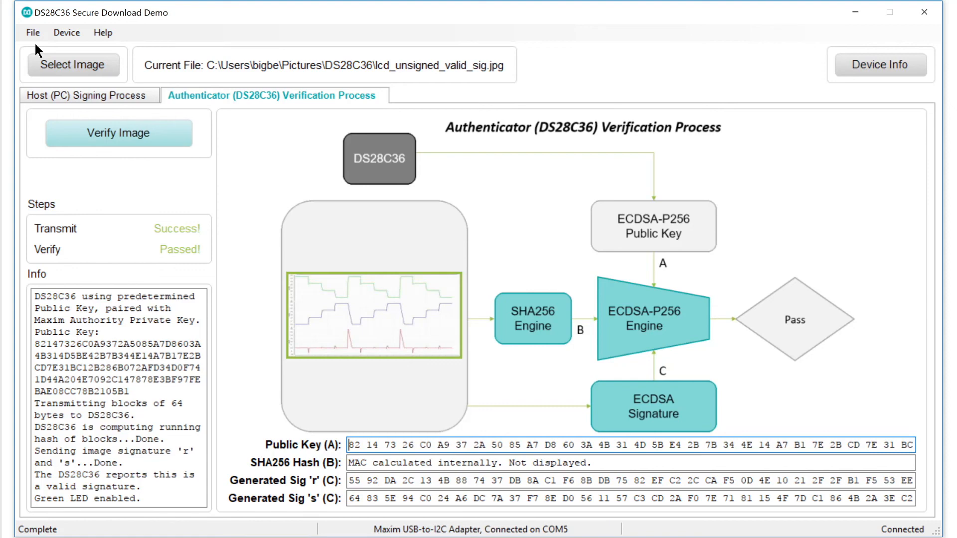
pyautogui.moveTo(139, 145)
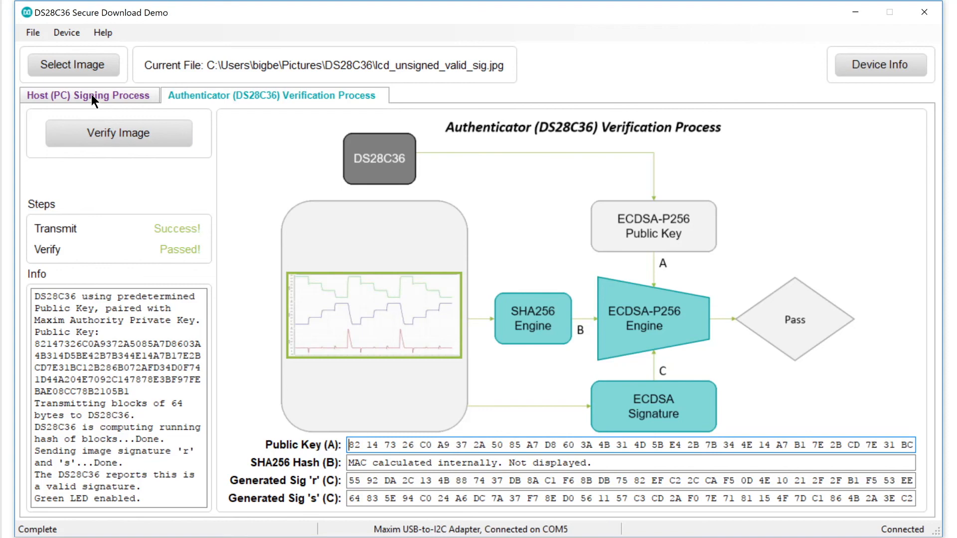
# Load lcd_unsigned.jpg on the host side and sign it with the random invalid key.
pyautogui.click(89, 95)
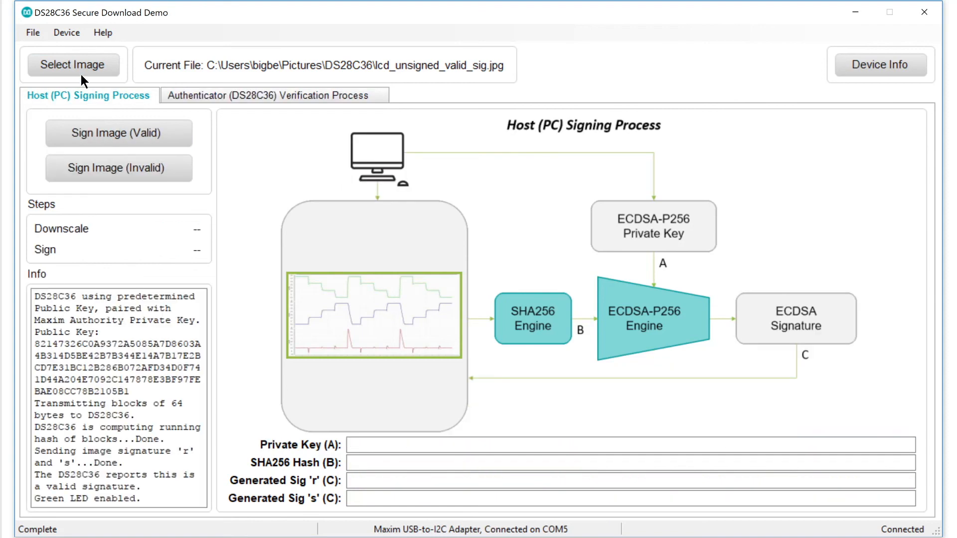
pyautogui.click(73, 64)
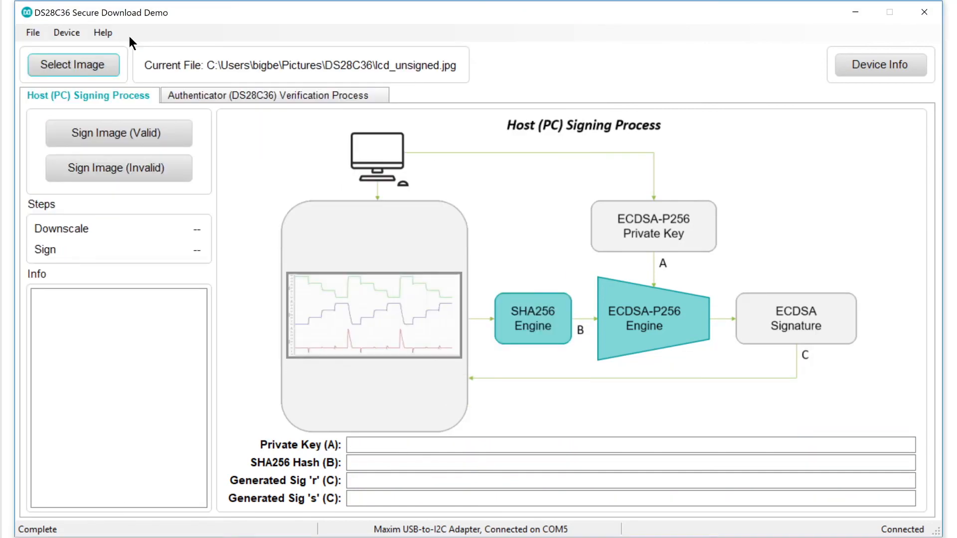
pyautogui.moveTo(186, 160)
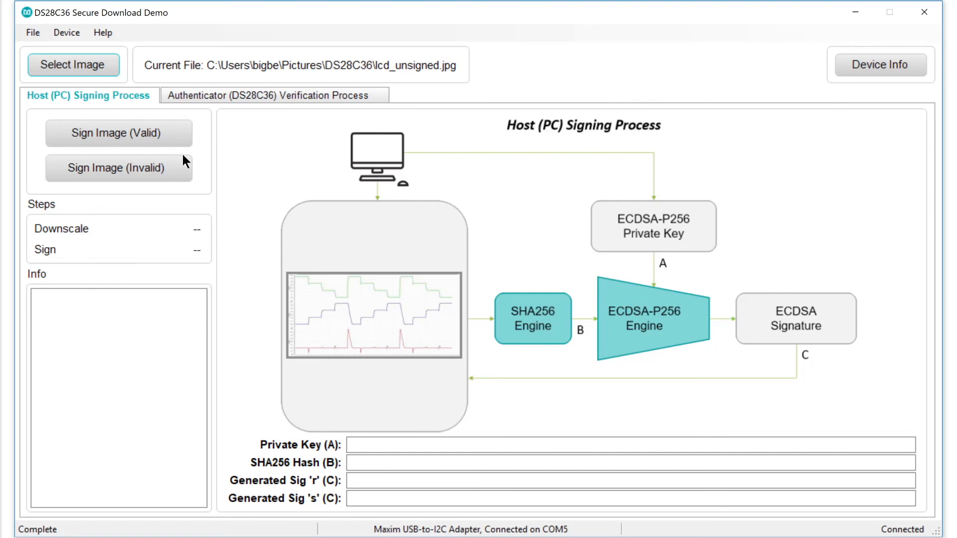
pyautogui.click(119, 167)
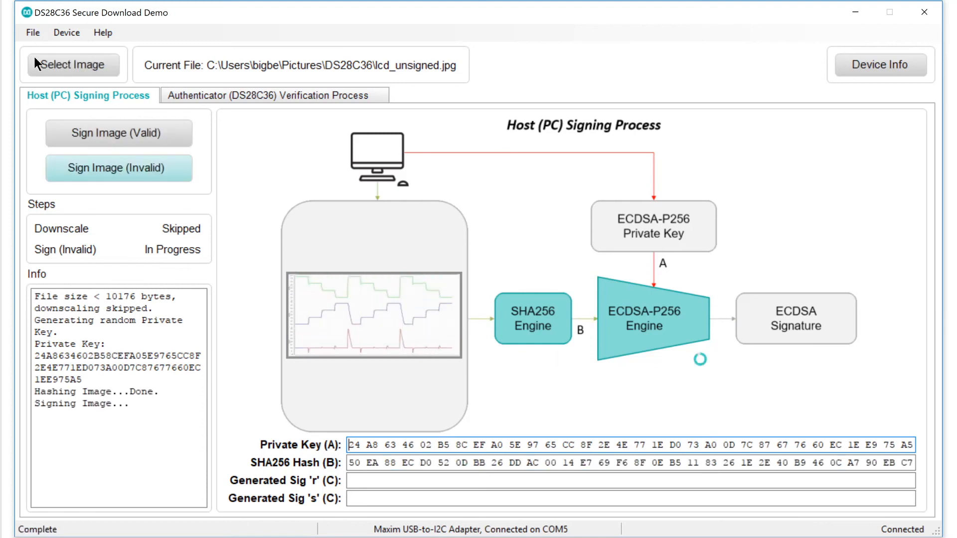
pyautogui.click(119, 168)
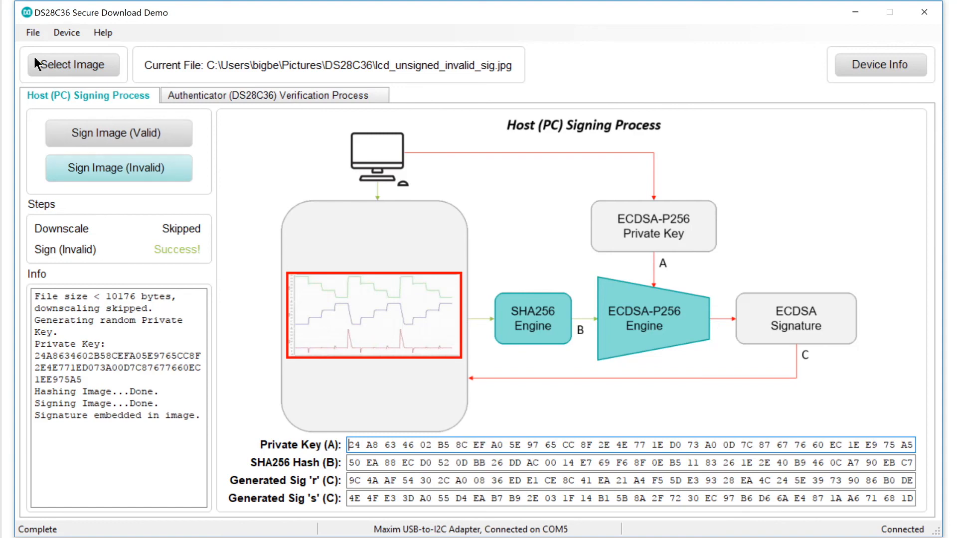
pyautogui.moveTo(218, 118)
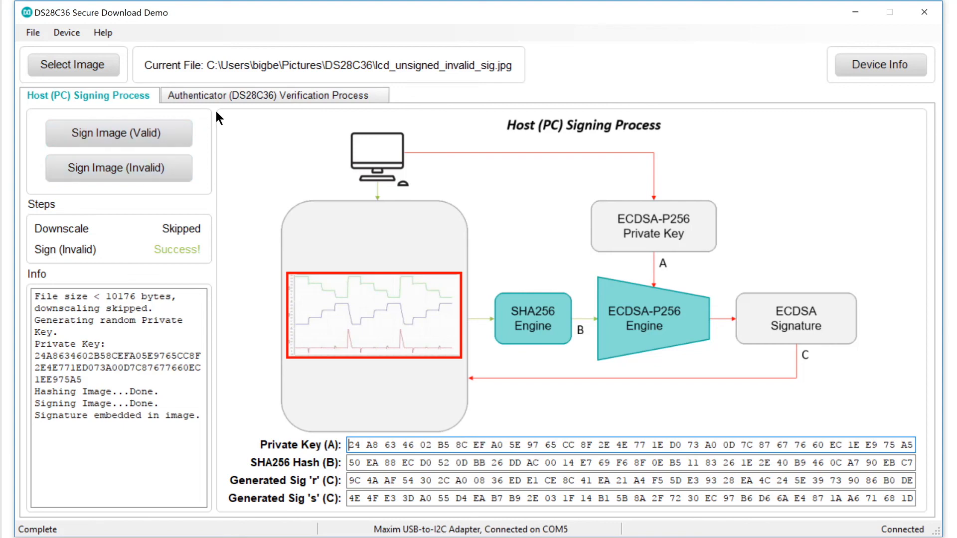
# Verify the invalidly signed image on the DS28C36 so it reports an invalid signature.
pyautogui.click(273, 95)
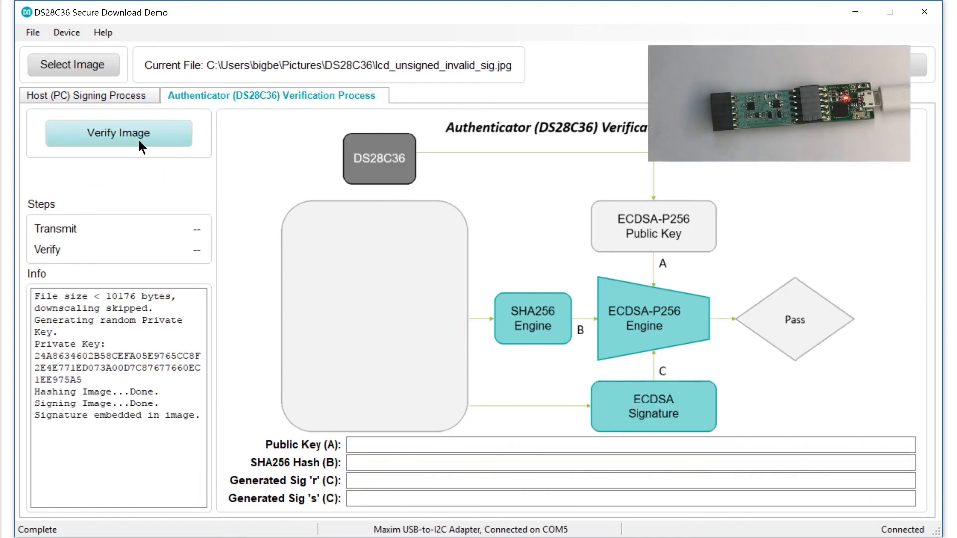
pyautogui.click(119, 133)
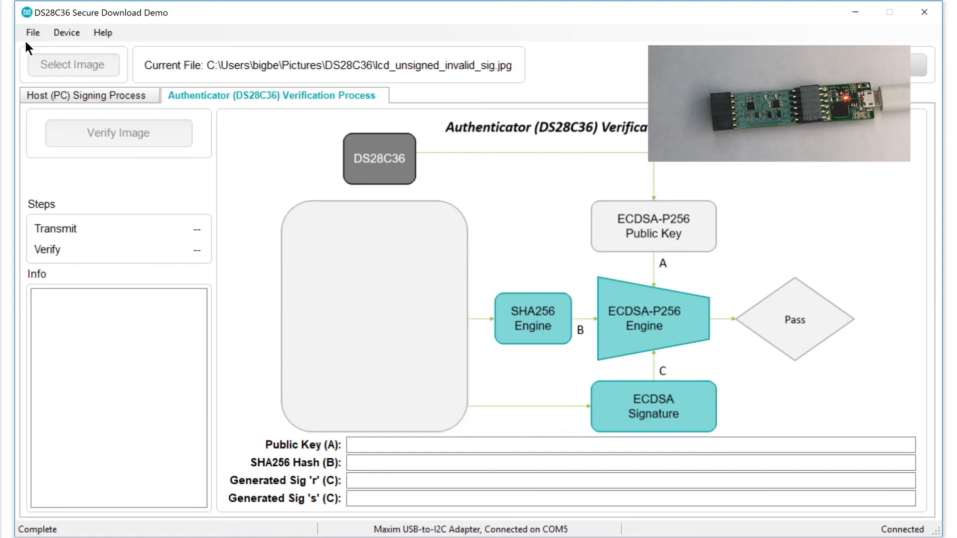
pyautogui.click(119, 133)
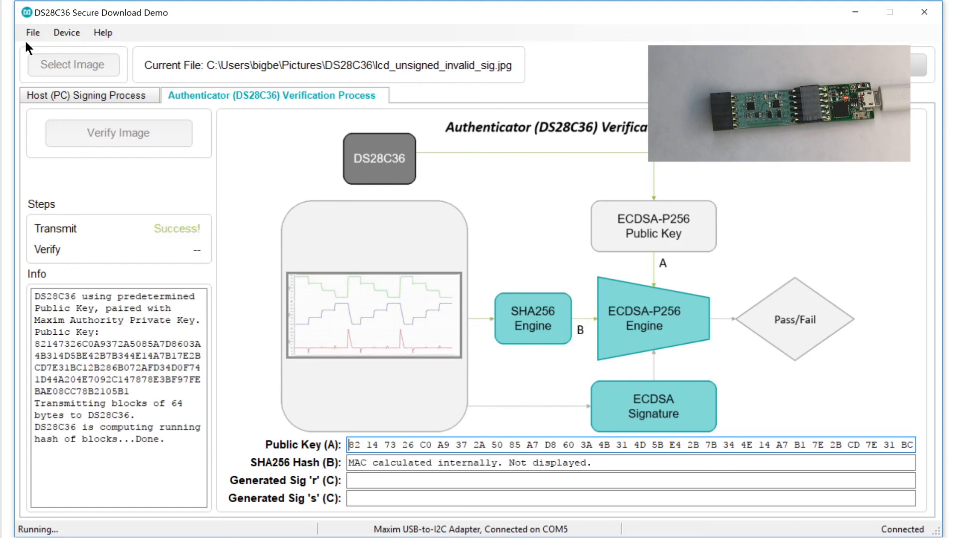
pyautogui.click(118, 132)
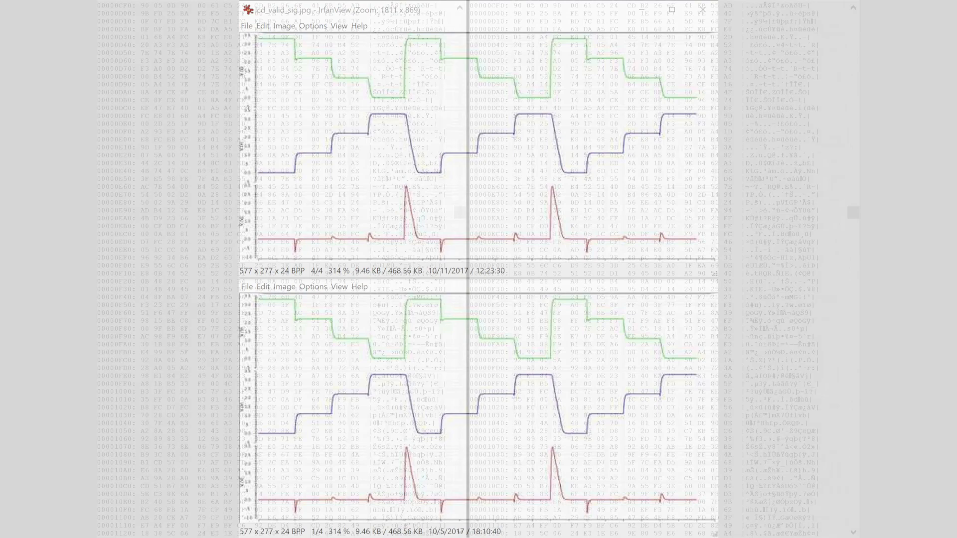
# Close IrfanView to leave the two signed images' hex dumps side by side.
pyautogui.click(700, 8)
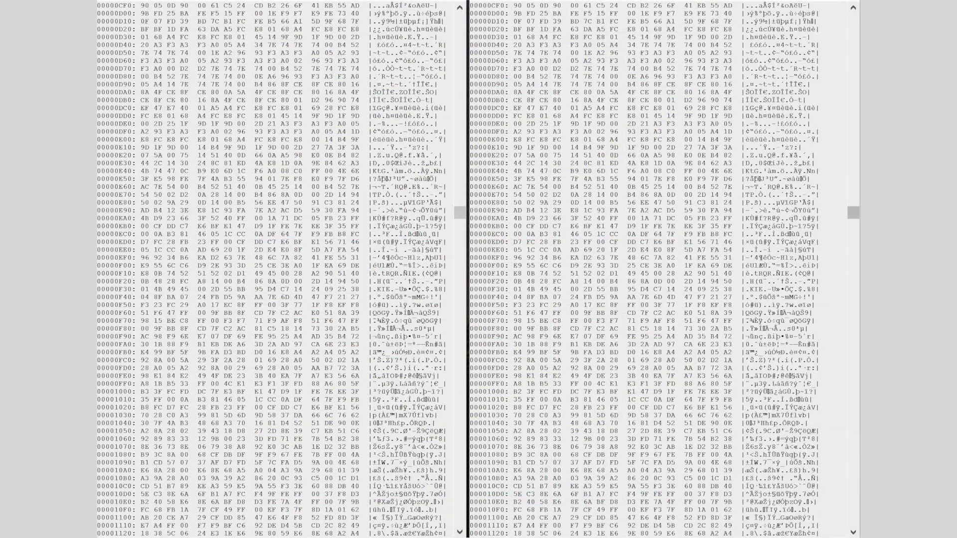